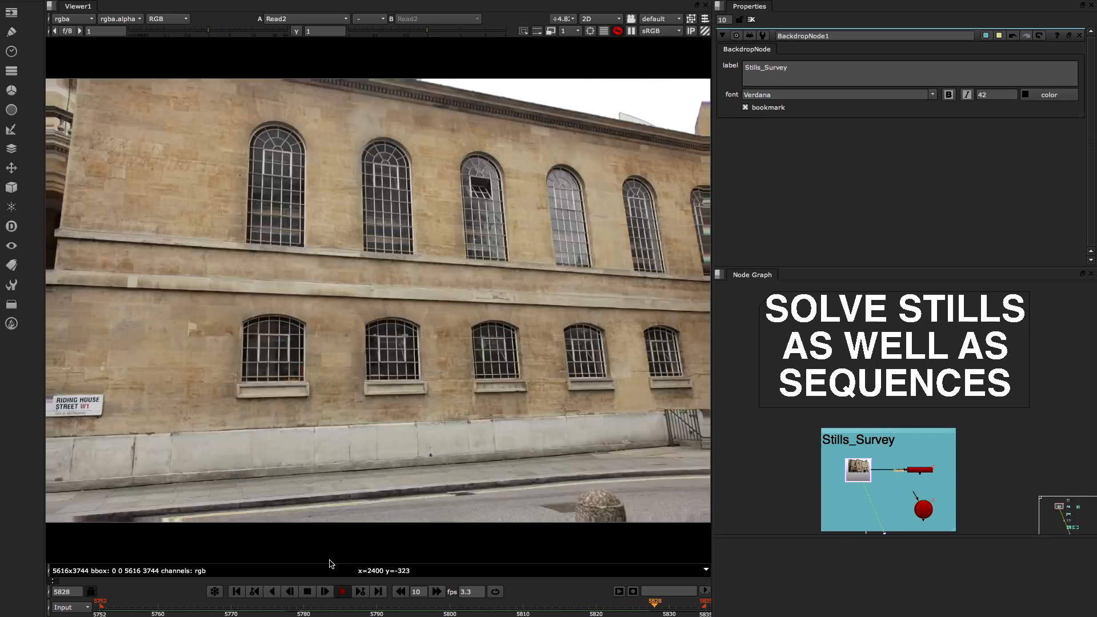
Step: Place a user track on the building corner in frames 5752, 5753 and 5754 in CameraTracker1
{"action": "left_click", "coordinate": [859, 459]}
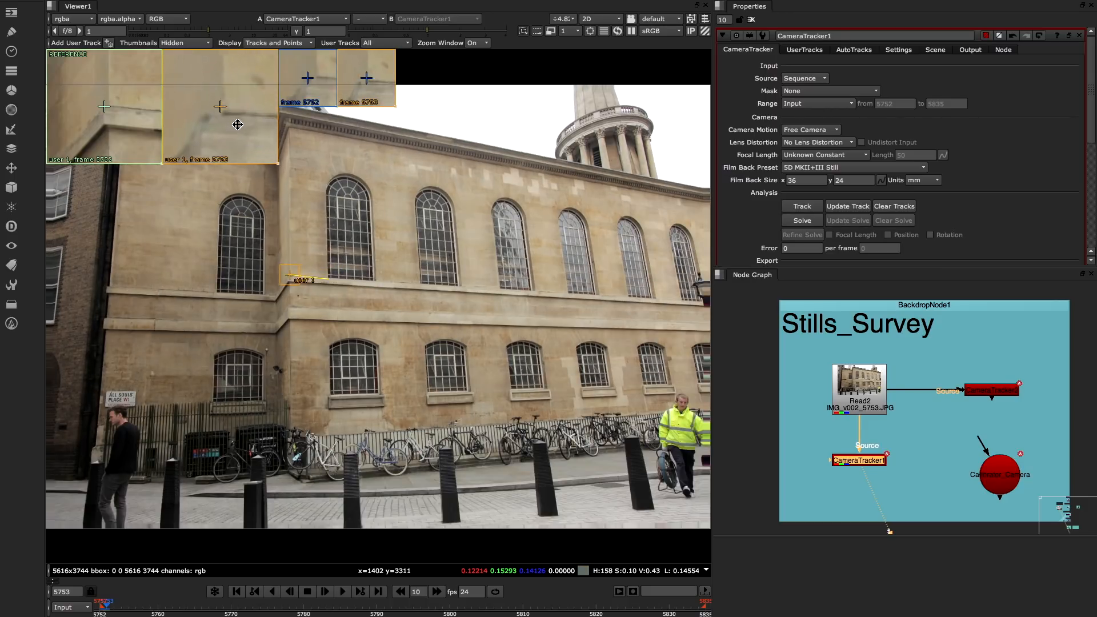
{"action": "left_click", "coordinate": [326, 592]}
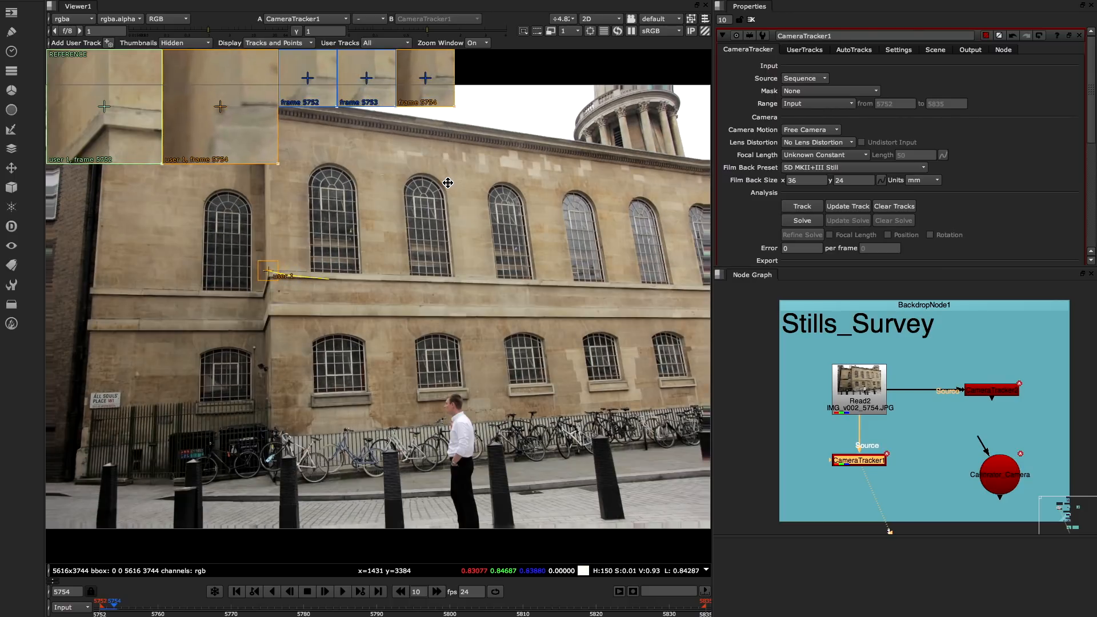
{"action": "left_click", "coordinate": [342, 592]}
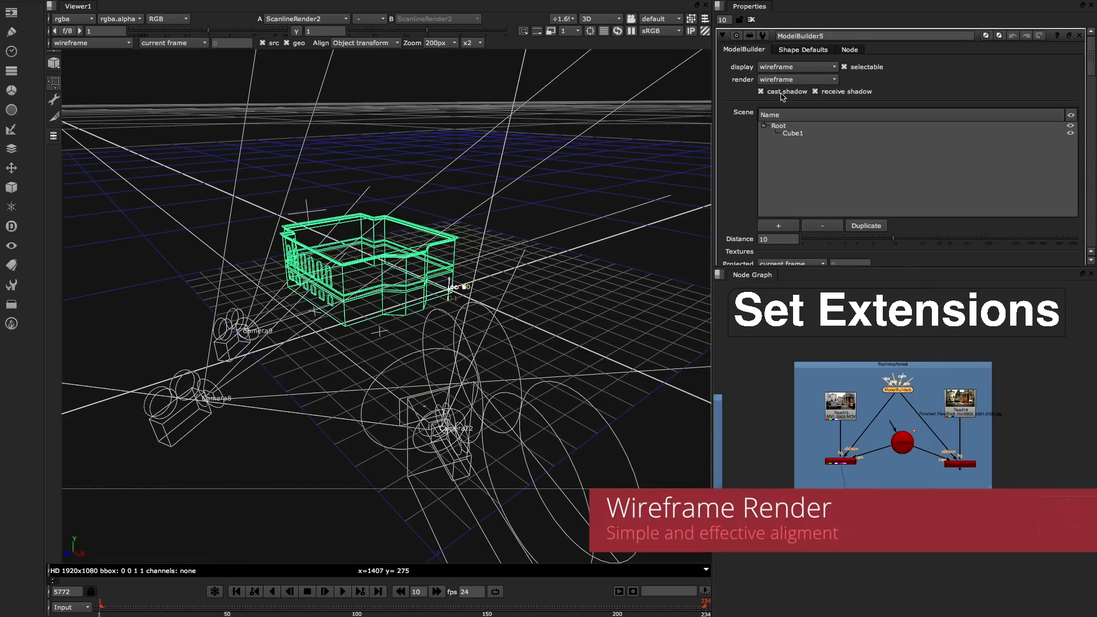
{"action": "left_click", "coordinate": [796, 78]}
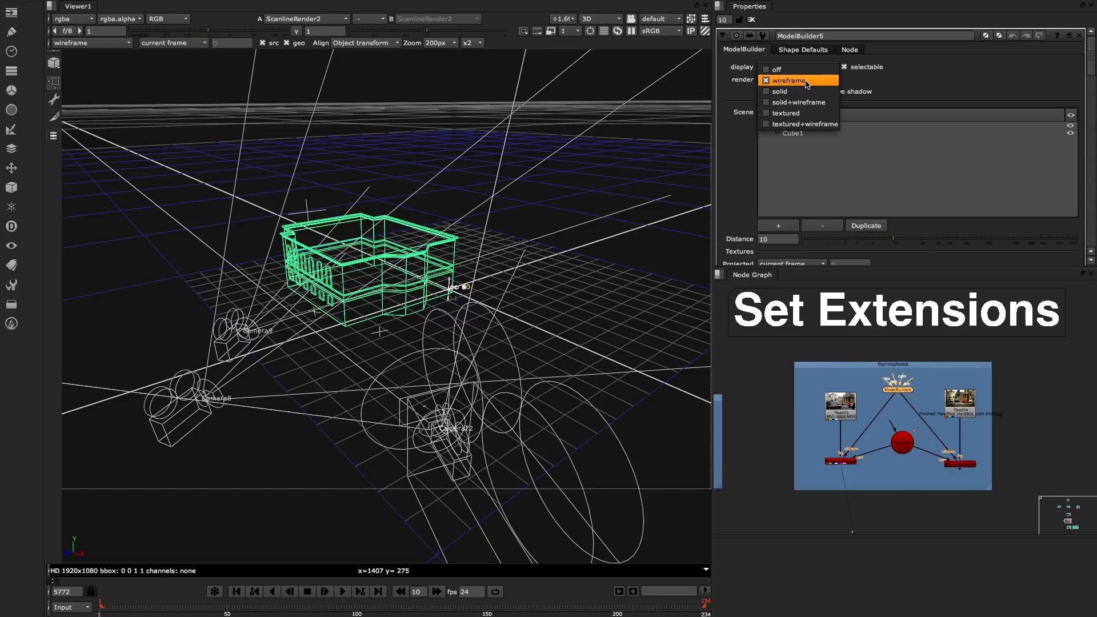
{"action": "left_click", "coordinate": [789, 80]}
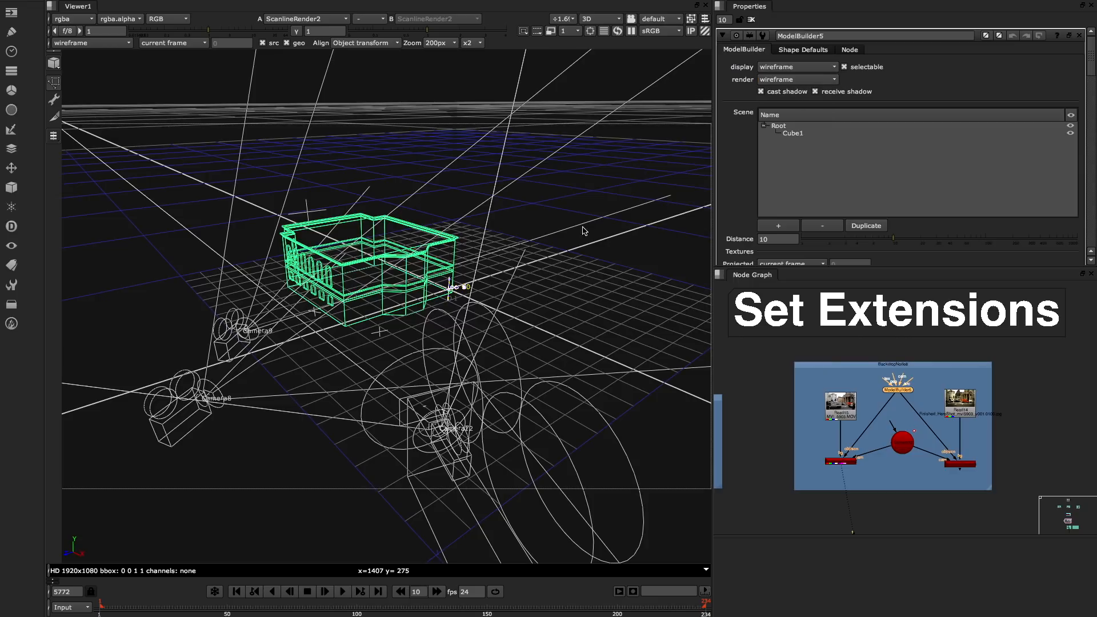
{"action": "left_click", "coordinate": [596, 19]}
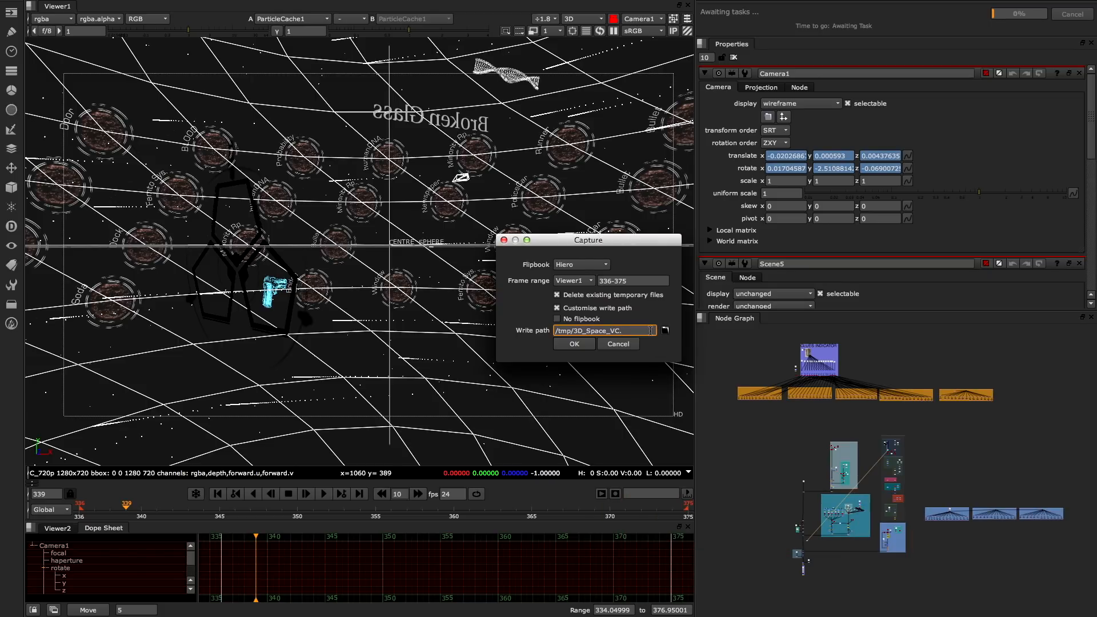
Step: Append ####.jpg to the capture path, write frames 336–375, and play them as a flipbook
{"action": "type", "text": "###"}
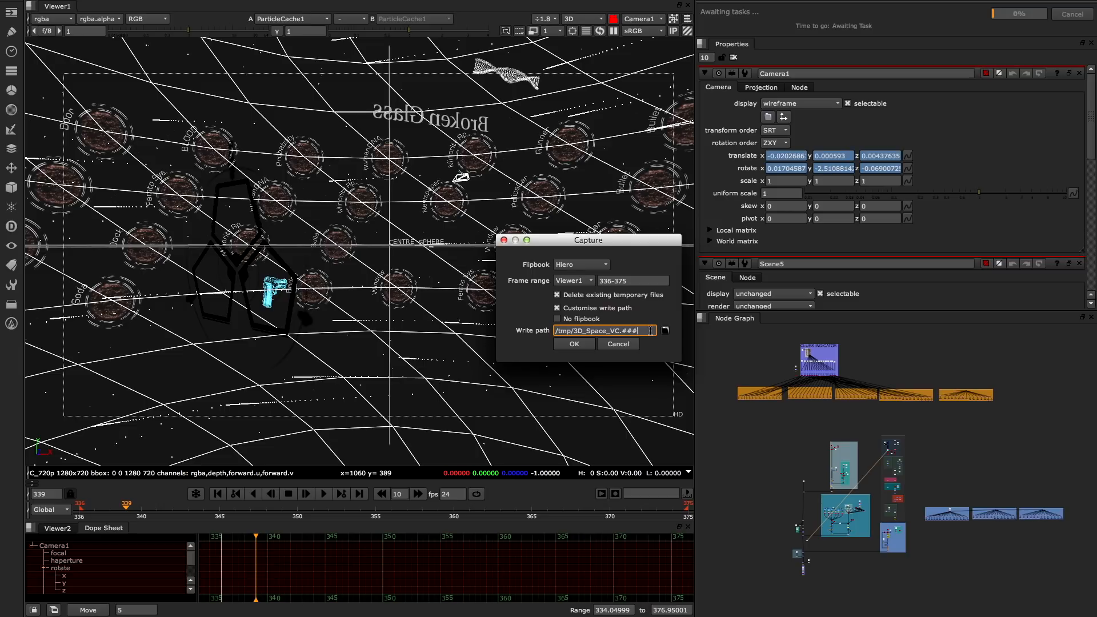
{"action": "type", "text": "#.jpg"}
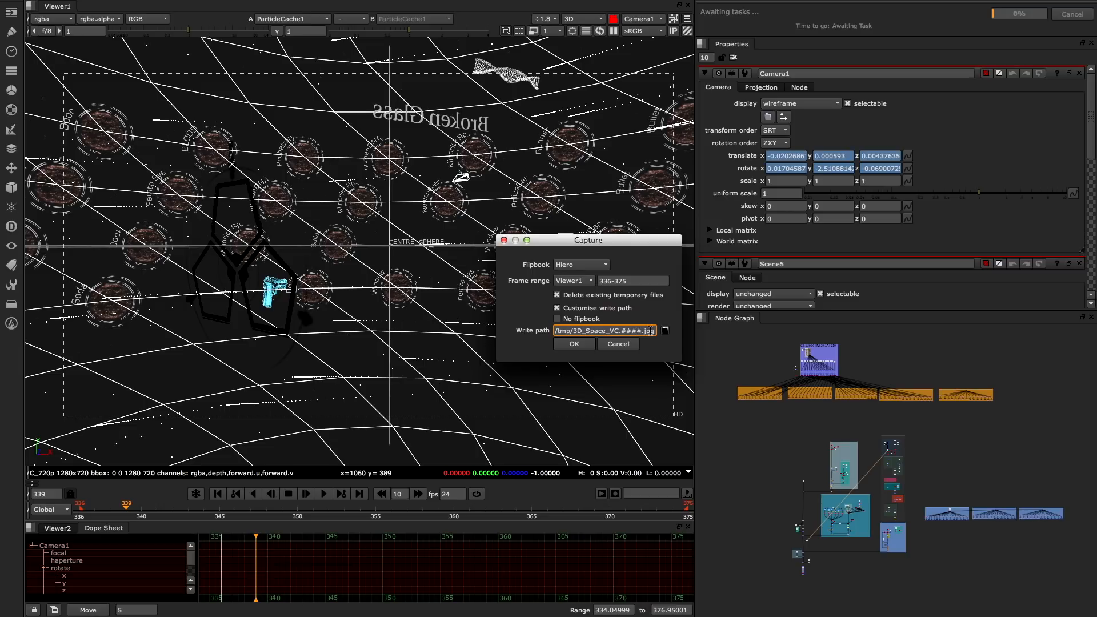
{"action": "left_click", "coordinate": [573, 343]}
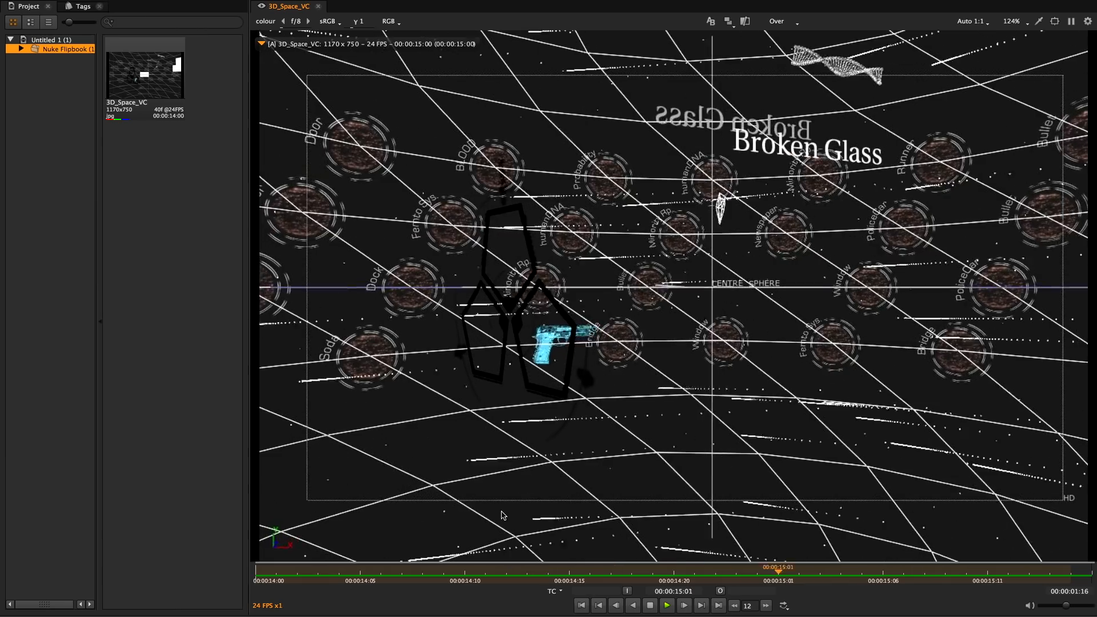
{"action": "left_click", "coordinate": [665, 605]}
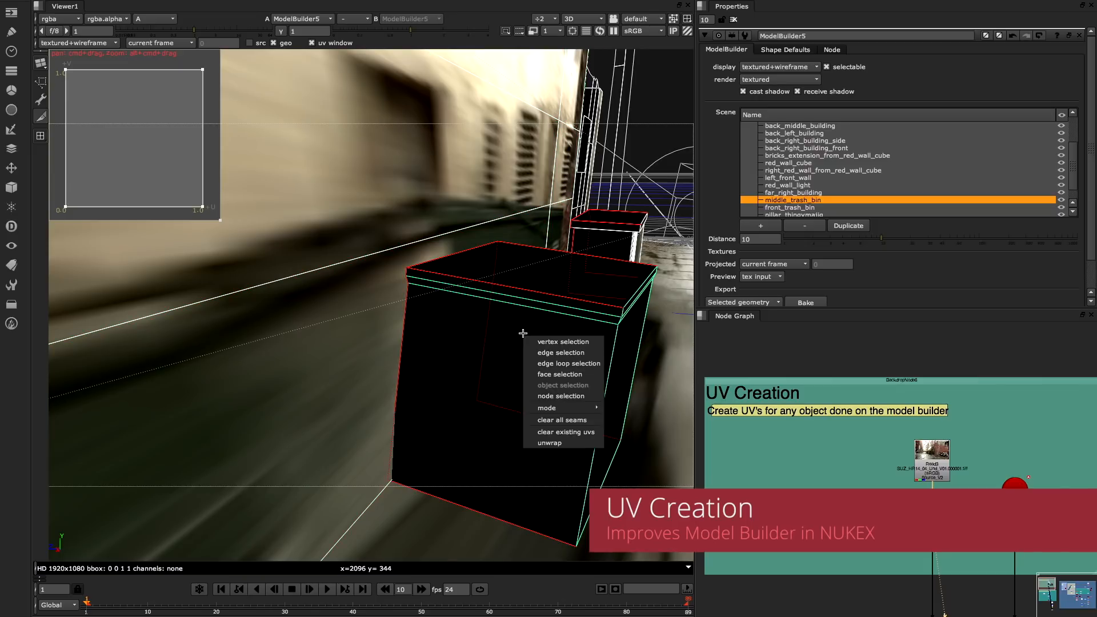
Step: Unwrap UVs for middle_trash_bin from the viewer right-click menu
{"action": "left_click", "coordinate": [550, 443]}
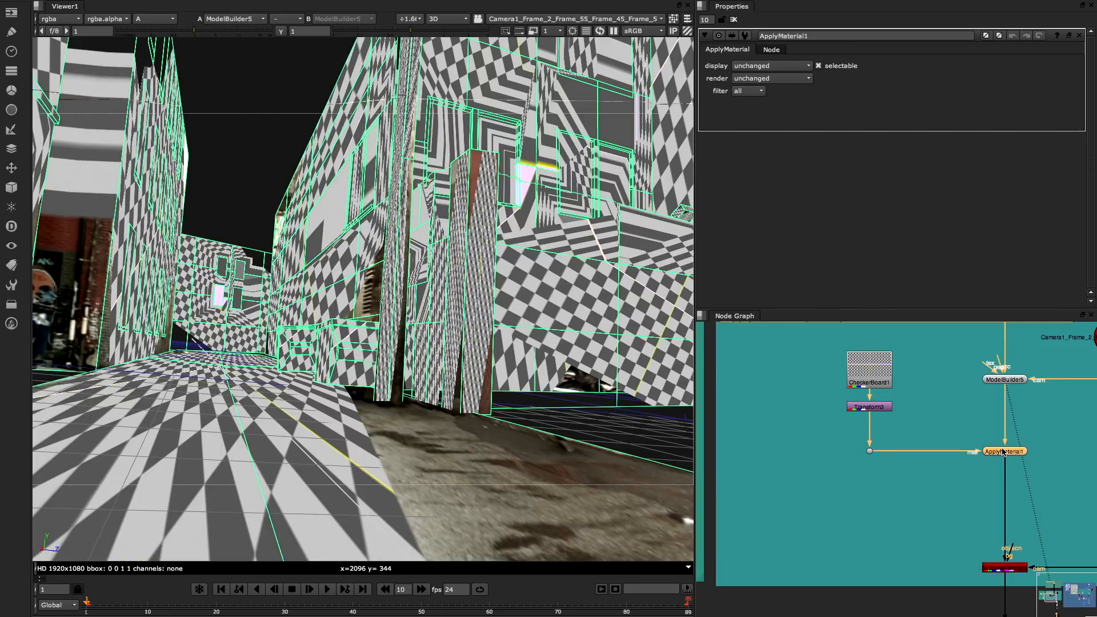
Step: Filter ApplyMaterial1 by name contains and limit it to middle_trash_bin
{"action": "left_click", "coordinate": [748, 91]}
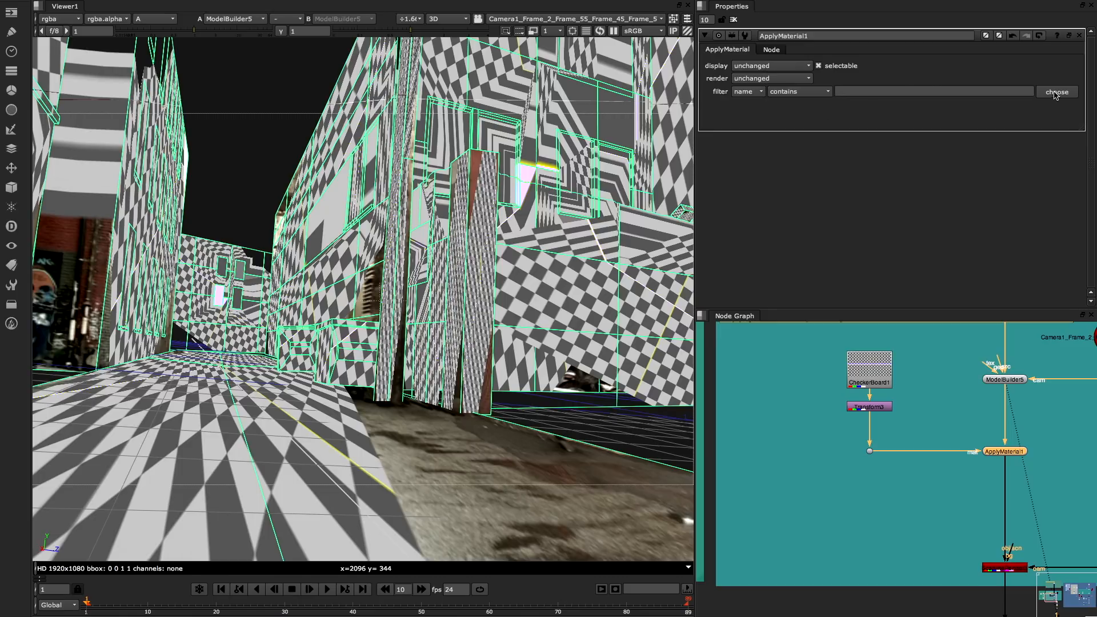
{"action": "left_click", "coordinate": [1057, 92]}
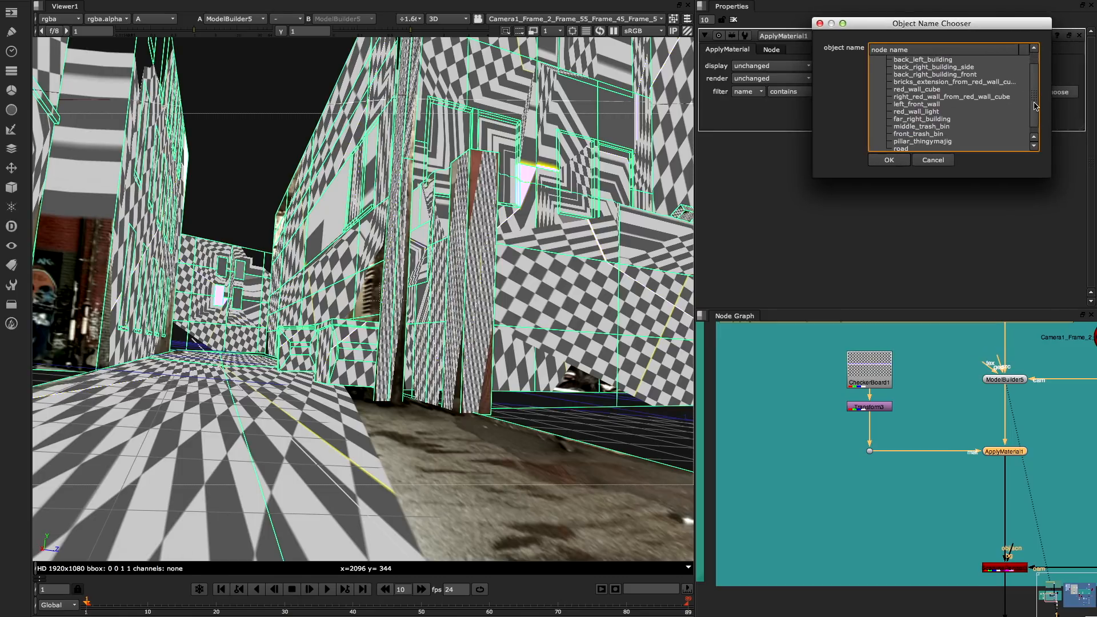
{"action": "left_click", "coordinate": [920, 126]}
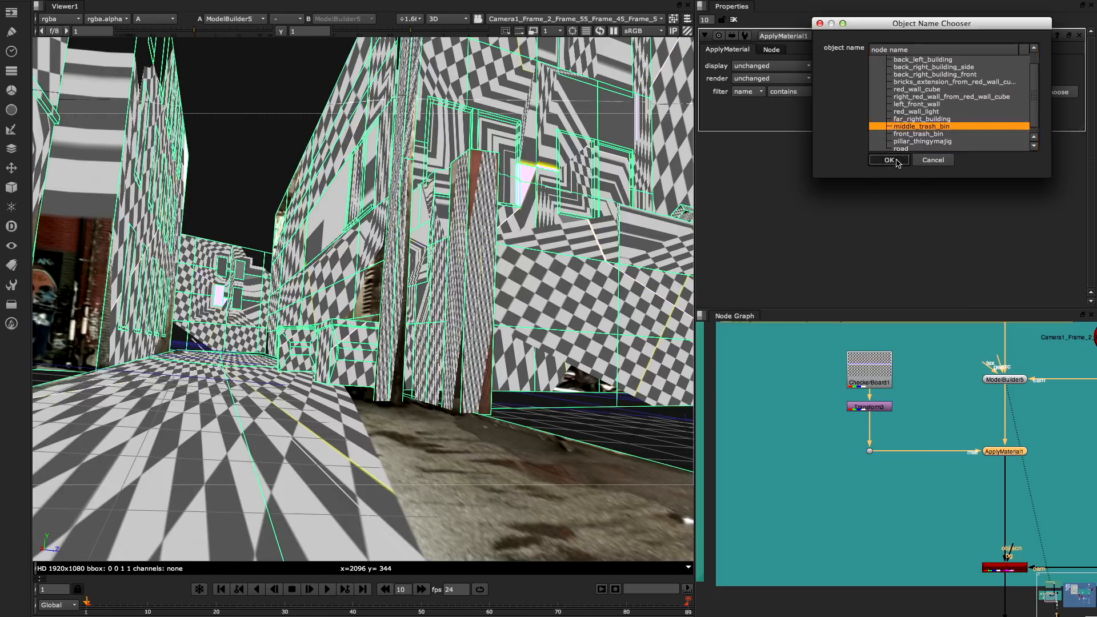
{"action": "left_click", "coordinate": [889, 160]}
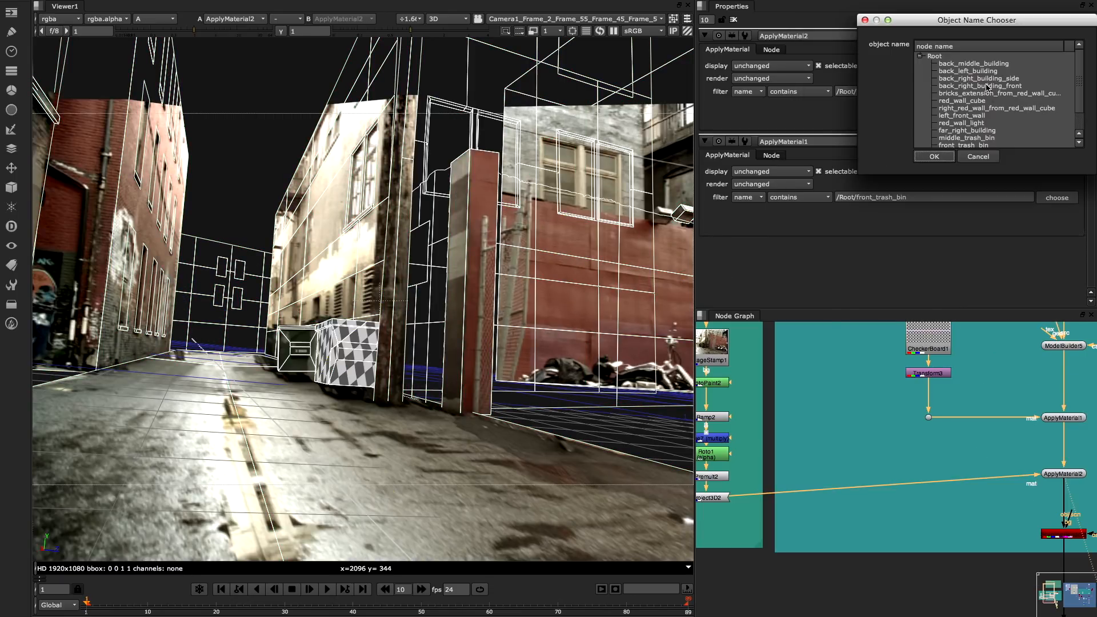
Step: Choose back_right_building_side as the object for ApplyMaterial2
{"action": "left_click", "coordinate": [978, 78]}
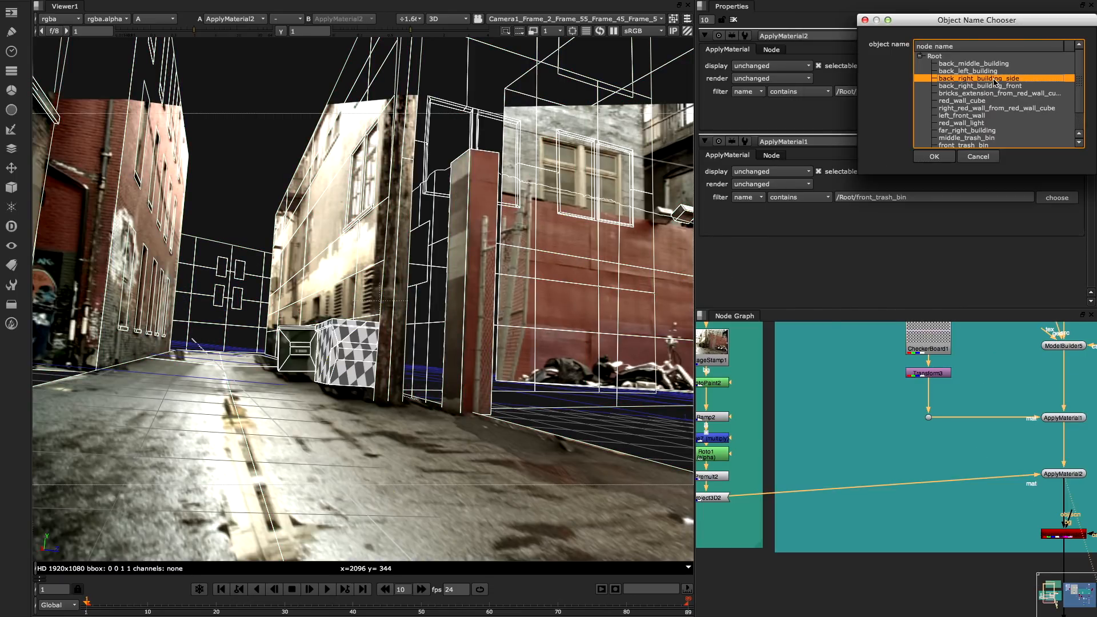
{"action": "left_click", "coordinate": [934, 156]}
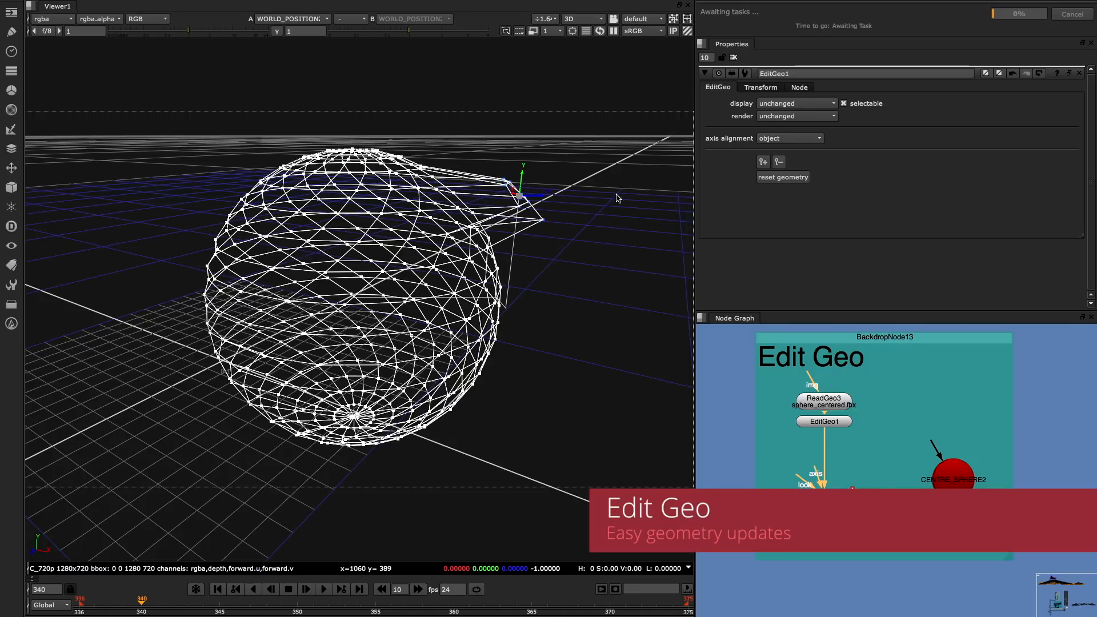
Step: Set EditGeo1 axis alignment to average normal and pull sphere vertices outward
{"action": "left_click", "coordinate": [788, 138]}
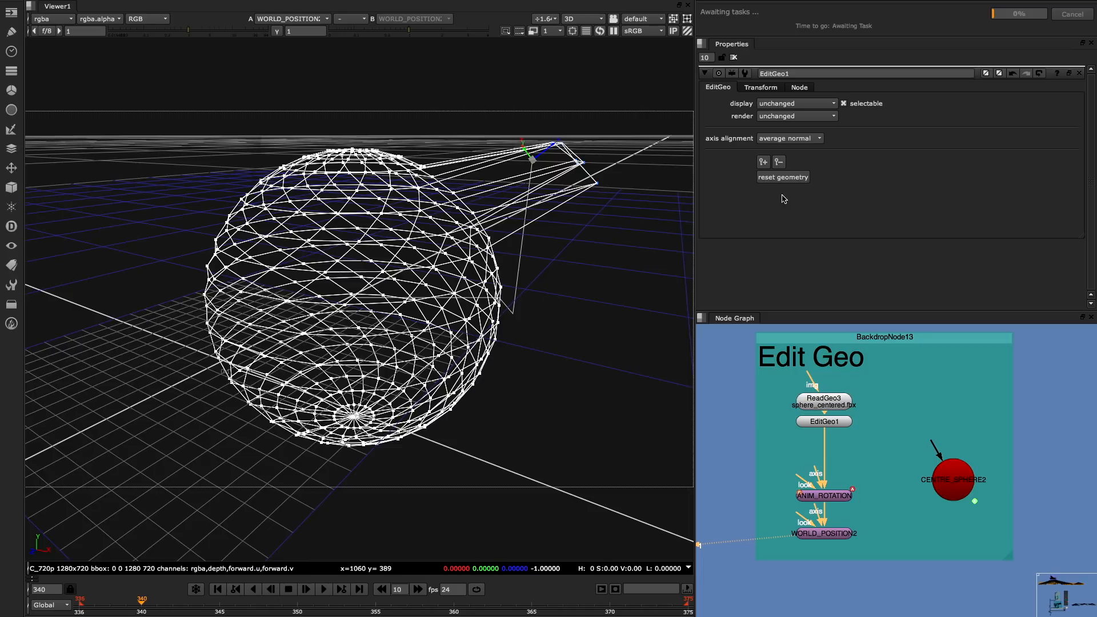
{"action": "left_click", "coordinate": [103, 601]}
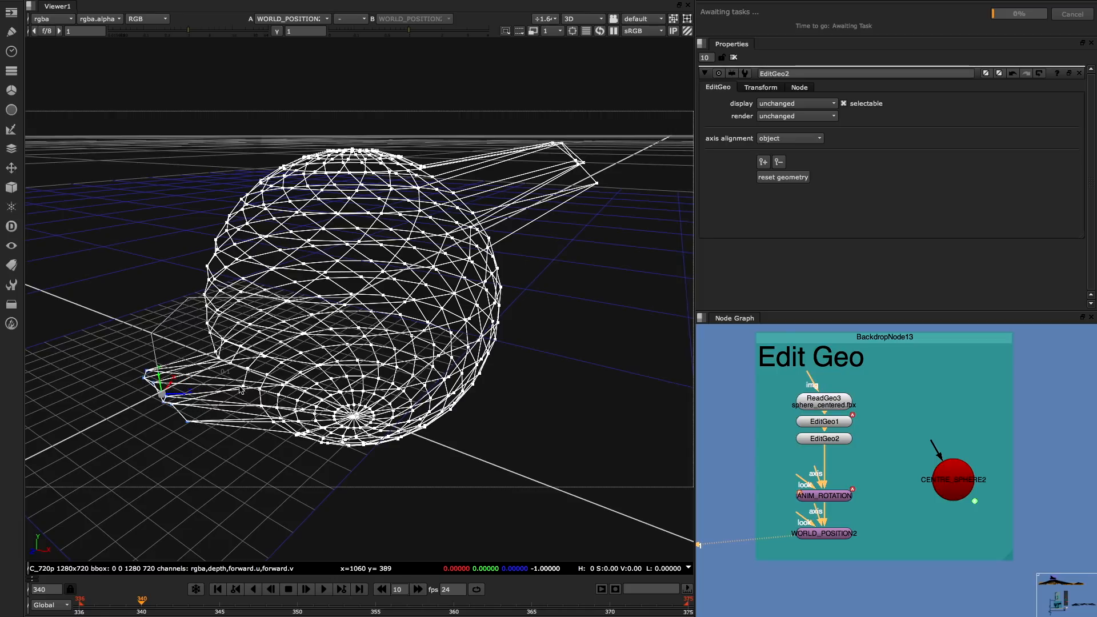
Step: Reshape another area with EditGeo2 below it and view its result
{"action": "left_click", "coordinate": [823, 438]}
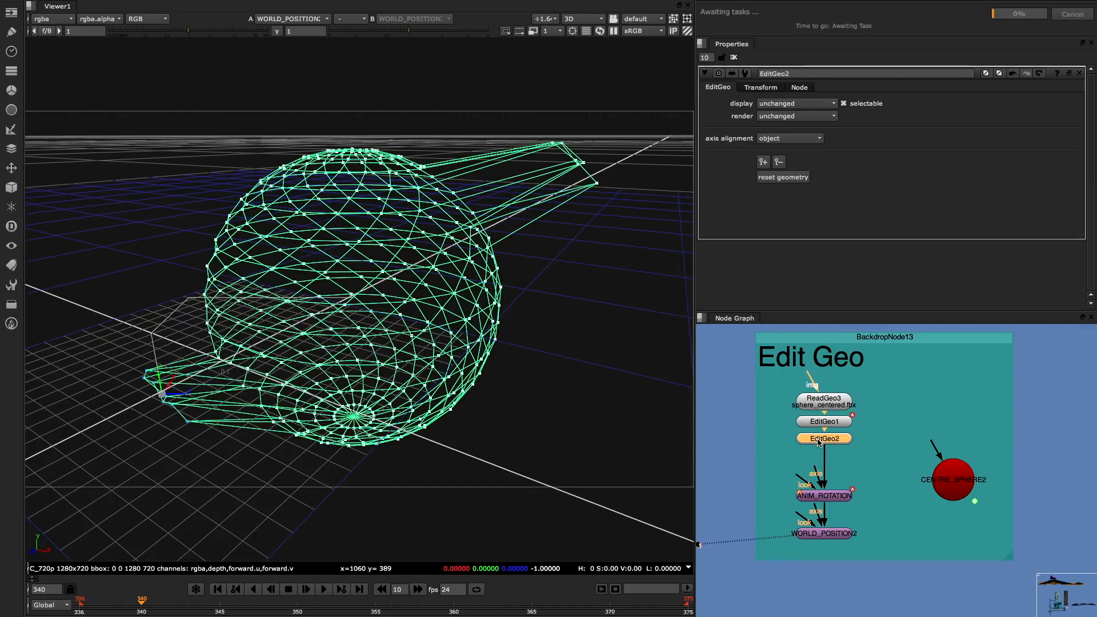
{"action": "left_click", "coordinate": [775, 467]}
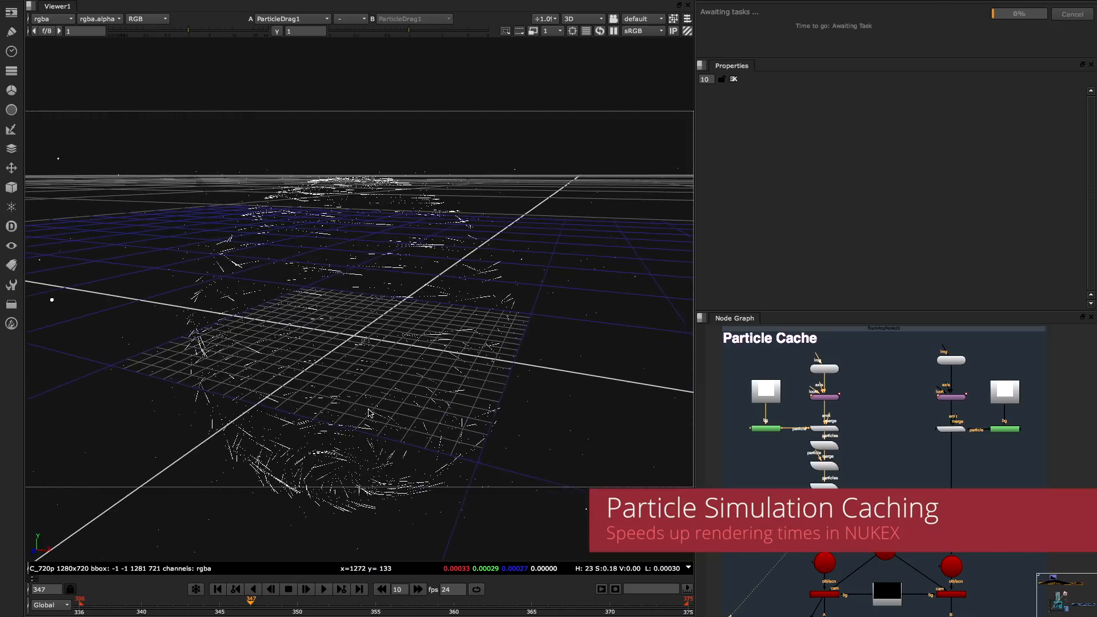
Step: Select ParticleCache1 below ParticleDrag1 to view the cached particles in the 3D Viewer
{"action": "left_click", "coordinate": [306, 588]}
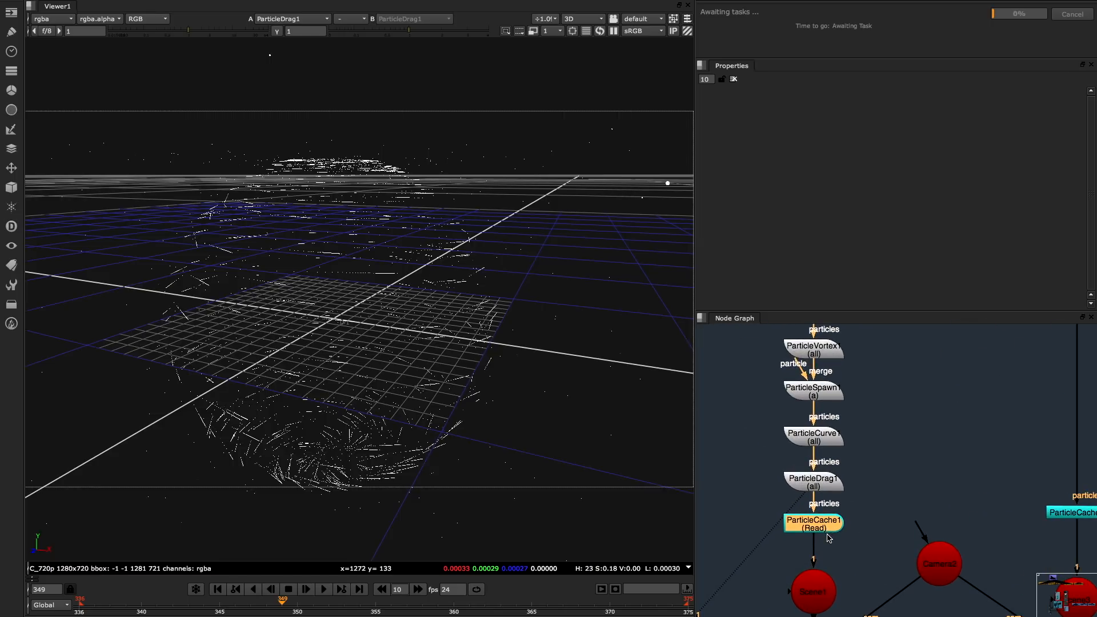
{"action": "left_click", "coordinate": [812, 523]}
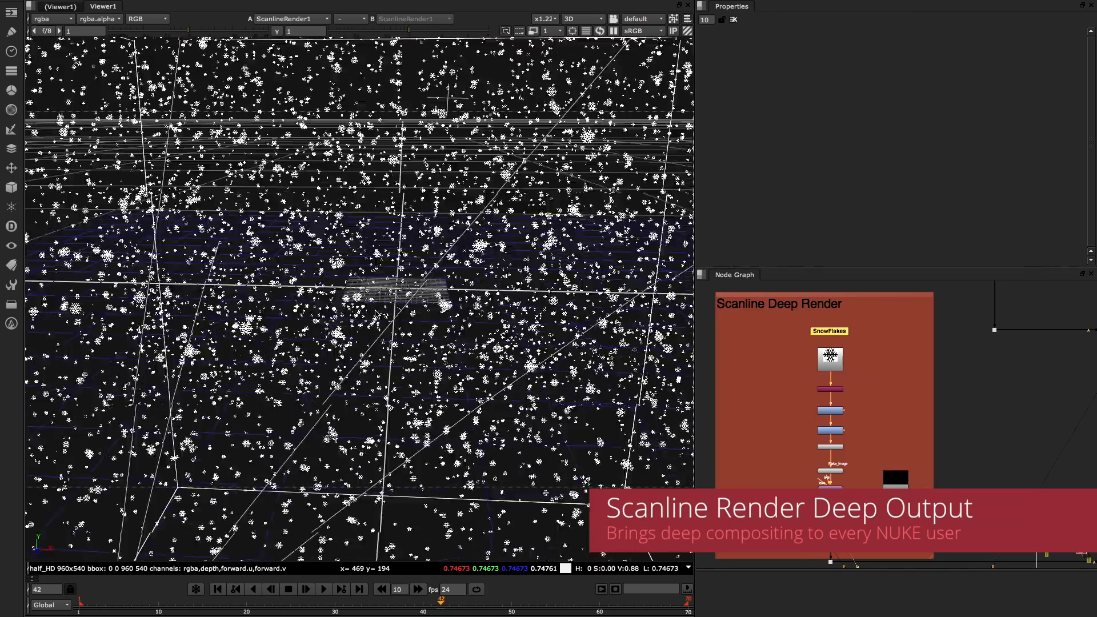
Step: Switch the Viewer from ScanlineRender1 in 3D to DeepMerge3 in 2D to show the knights composite
{"action": "left_click", "coordinate": [583, 18]}
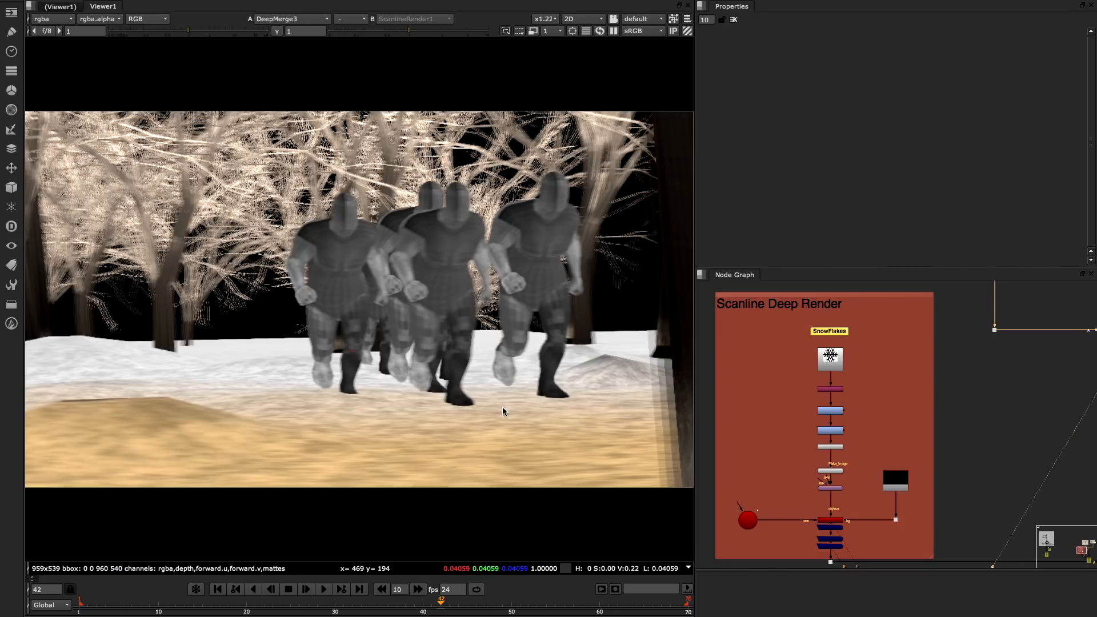
{"action": "left_click", "coordinate": [292, 19]}
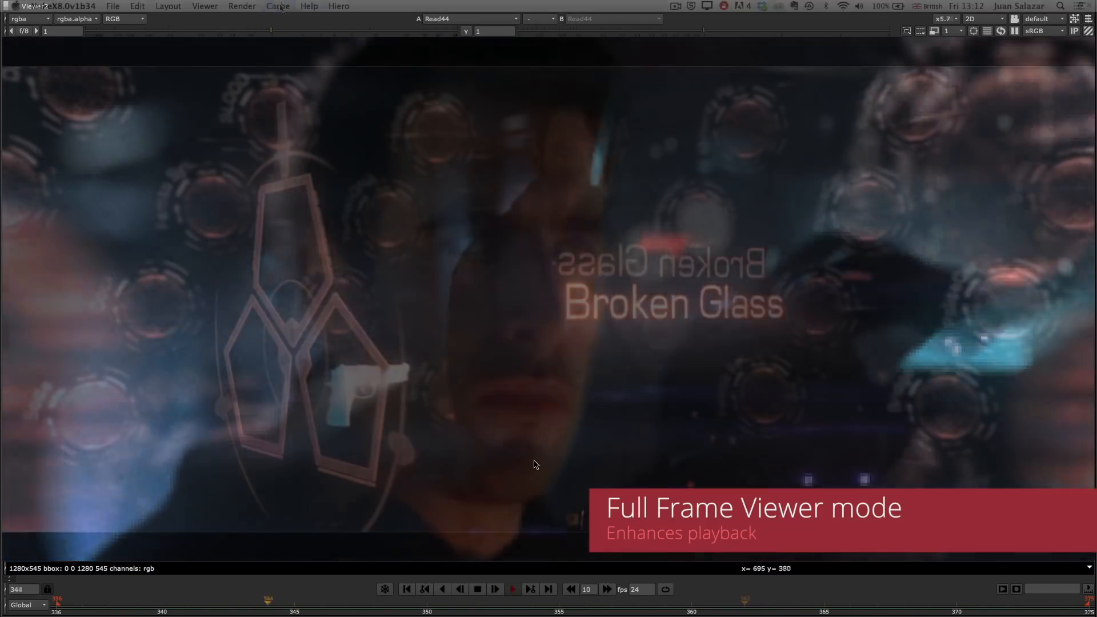
Step: Maximize the Viewer to full frame and play the Broken Glass shot
{"action": "left_click", "coordinate": [278, 6]}
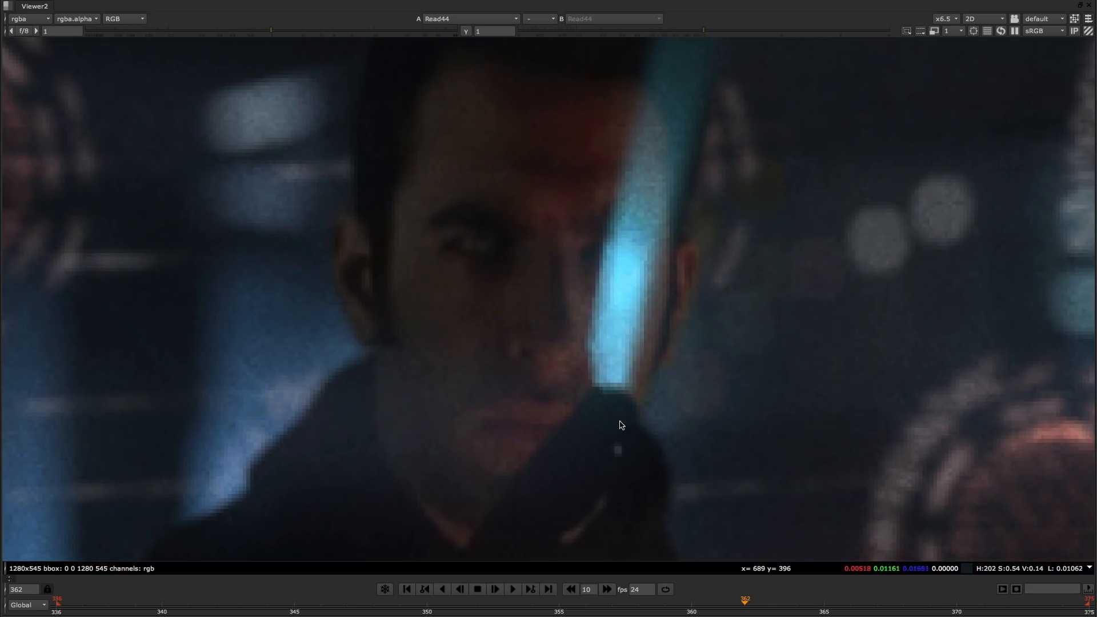
{"action": "left_click", "coordinate": [512, 588]}
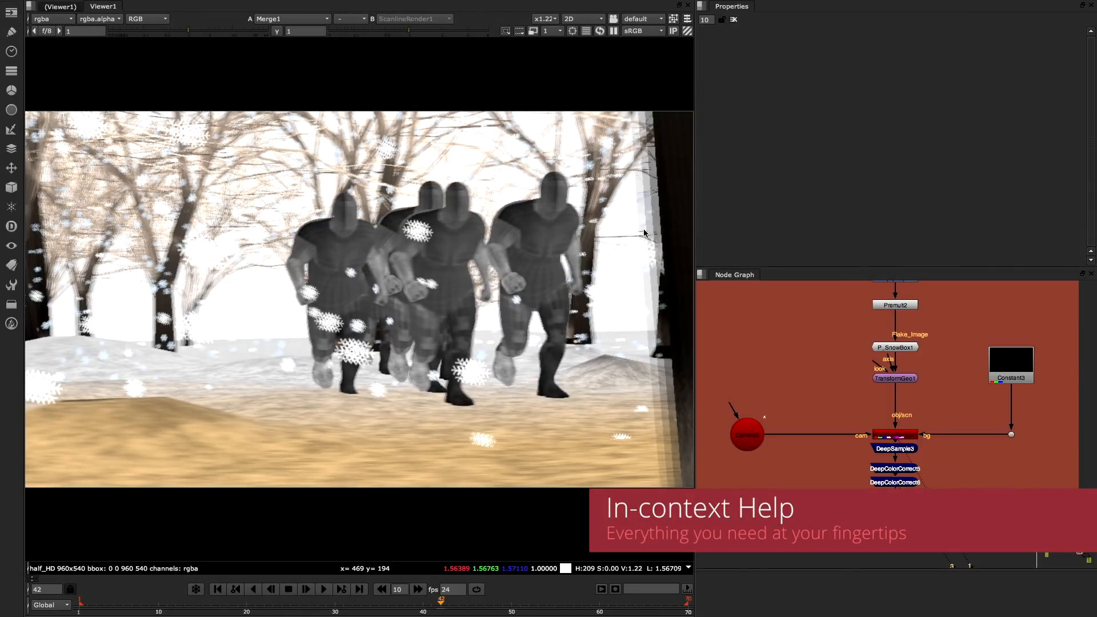
{"action": "mouse_move", "coordinate": [931, 424]}
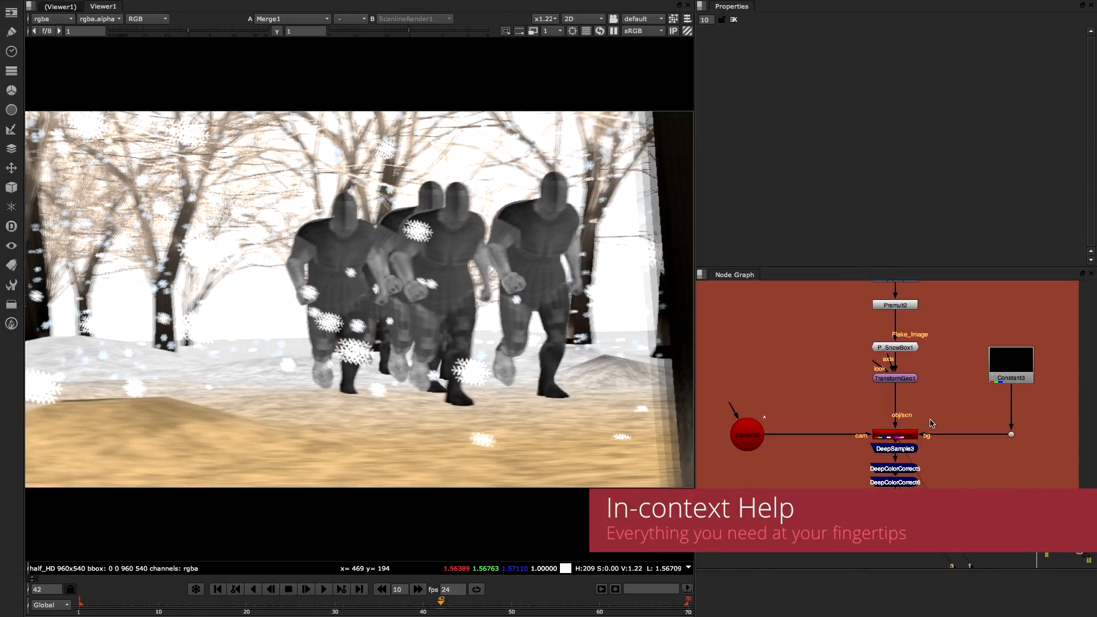
Step: Show ScanlineRender1's render settings in the Properties panel
{"action": "left_click", "coordinate": [895, 436]}
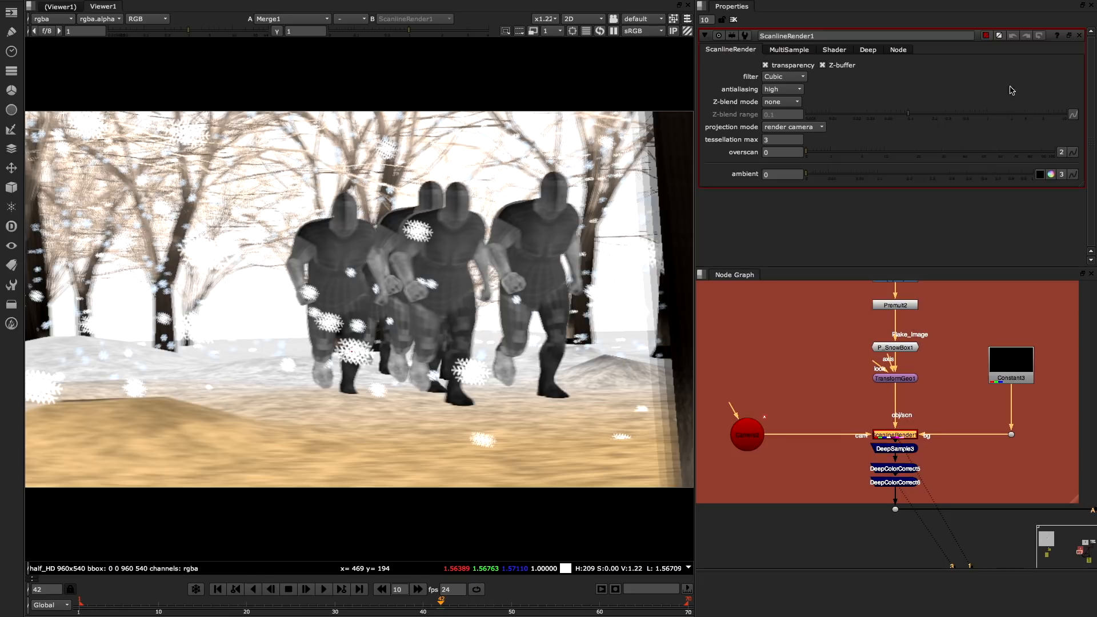
{"action": "mouse_move", "coordinate": [1060, 40]}
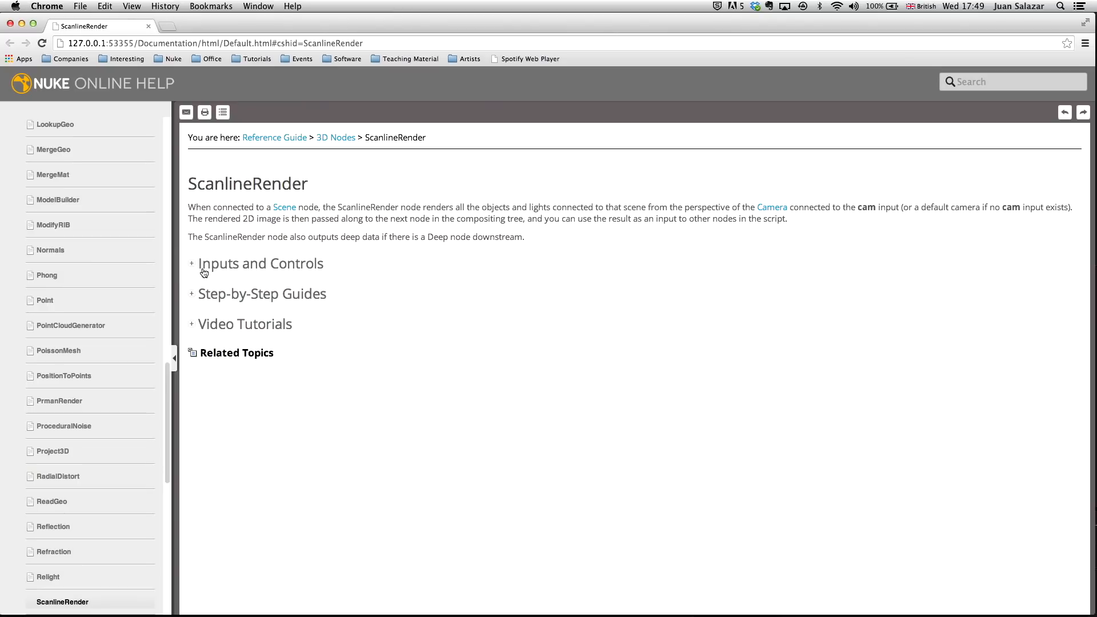
{"action": "mouse_move", "coordinate": [230, 337]}
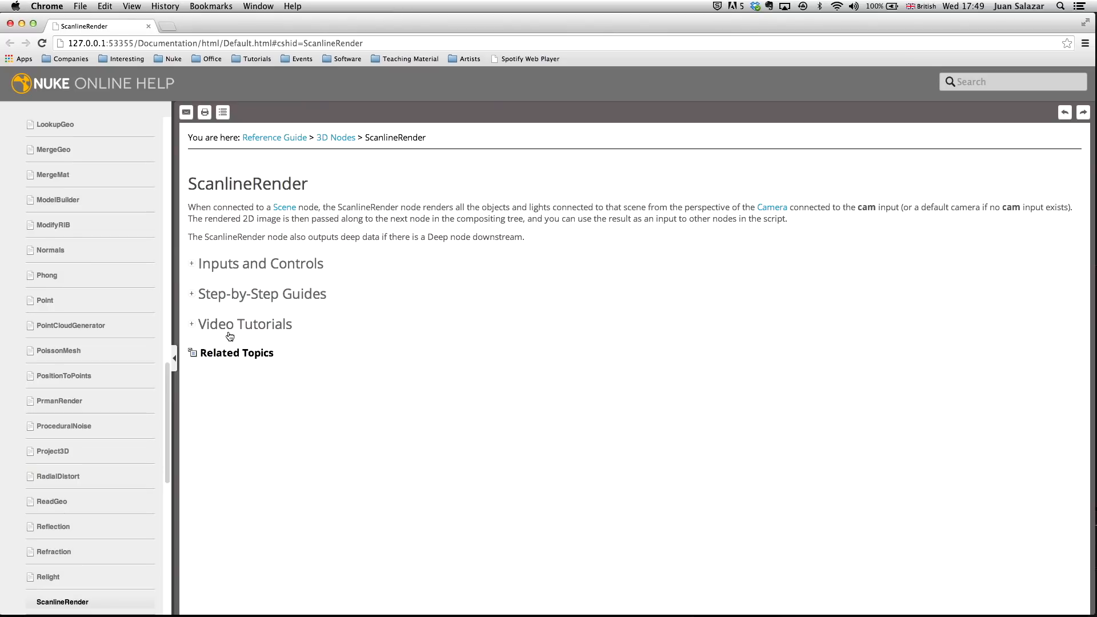
Step: Expand Video Tutorials on the ScanlineRender help page and play the 3D Workspace Overview video
{"action": "left_click", "coordinate": [245, 324]}
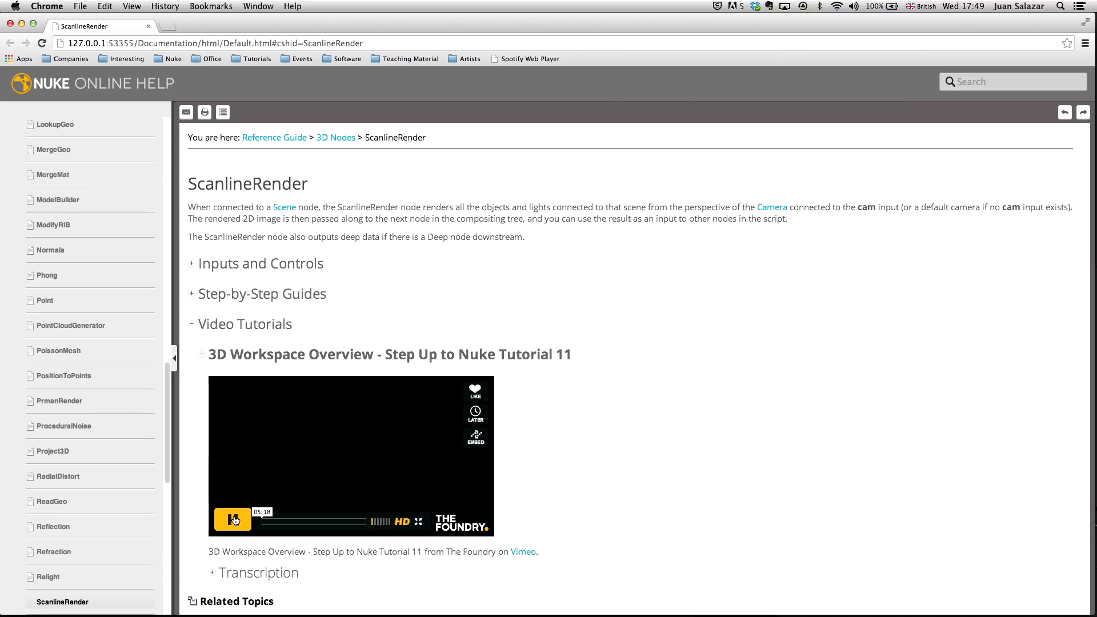
{"action": "left_click", "coordinate": [233, 521]}
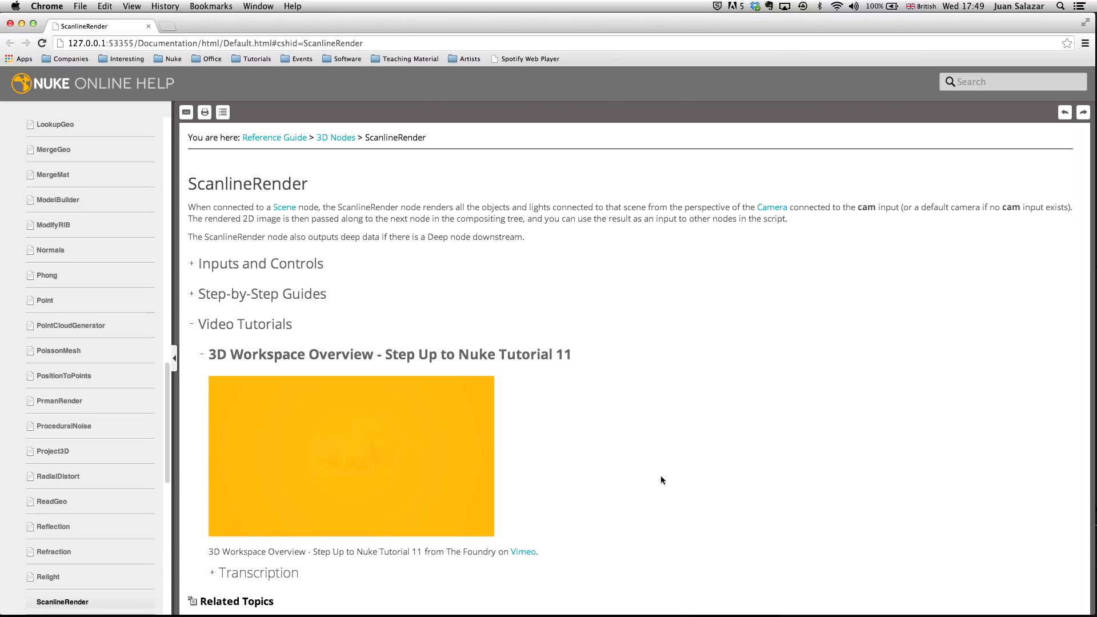